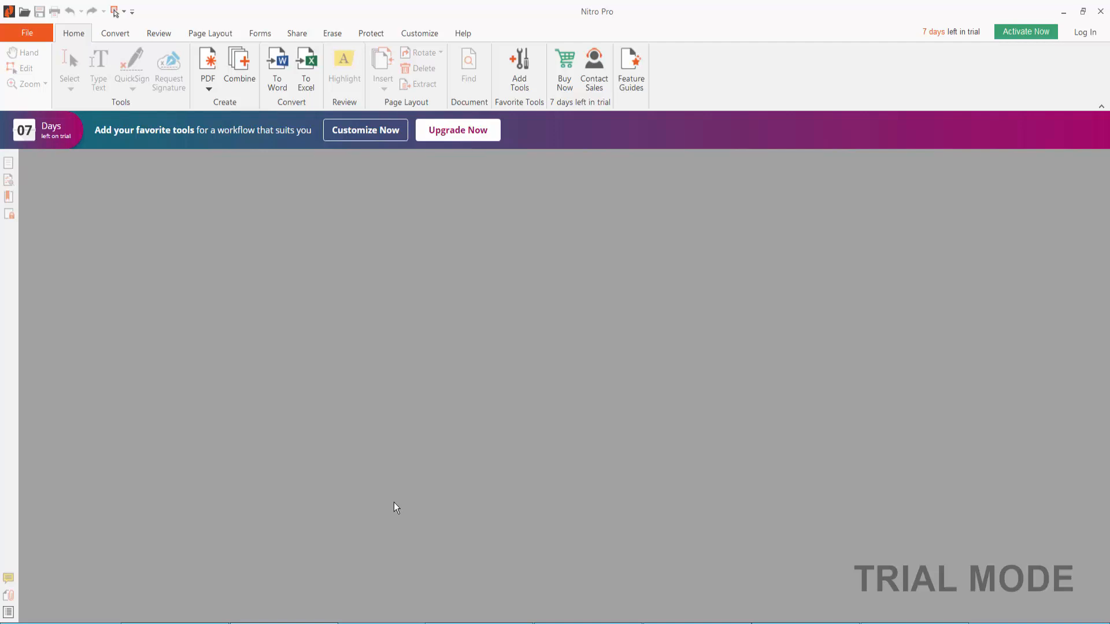
pyautogui.moveTo(418, 485)
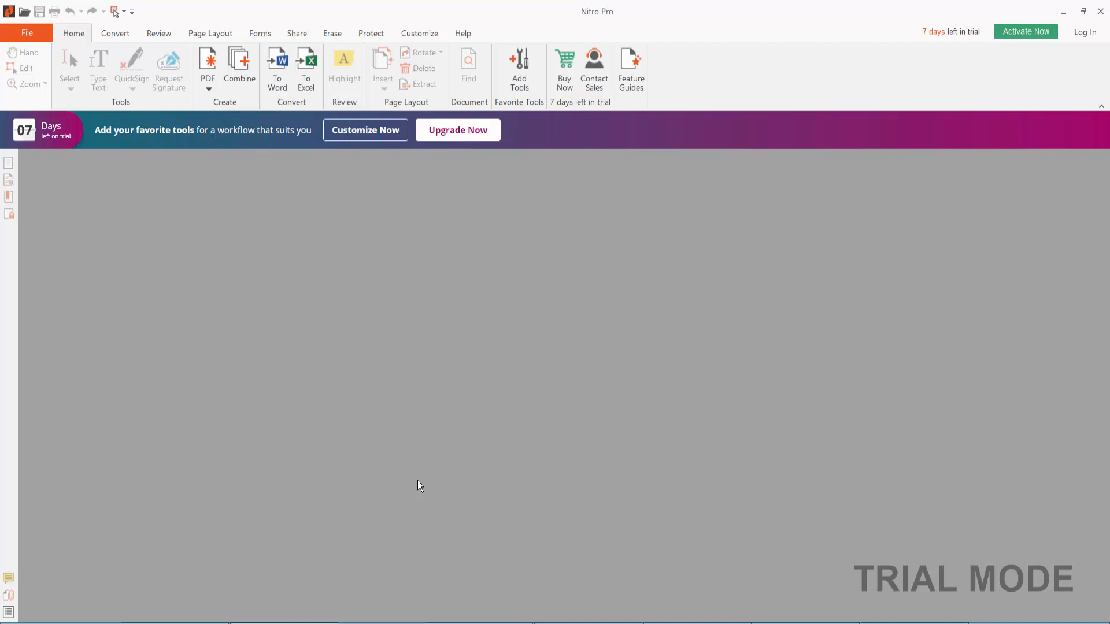
pyautogui.moveTo(417, 393)
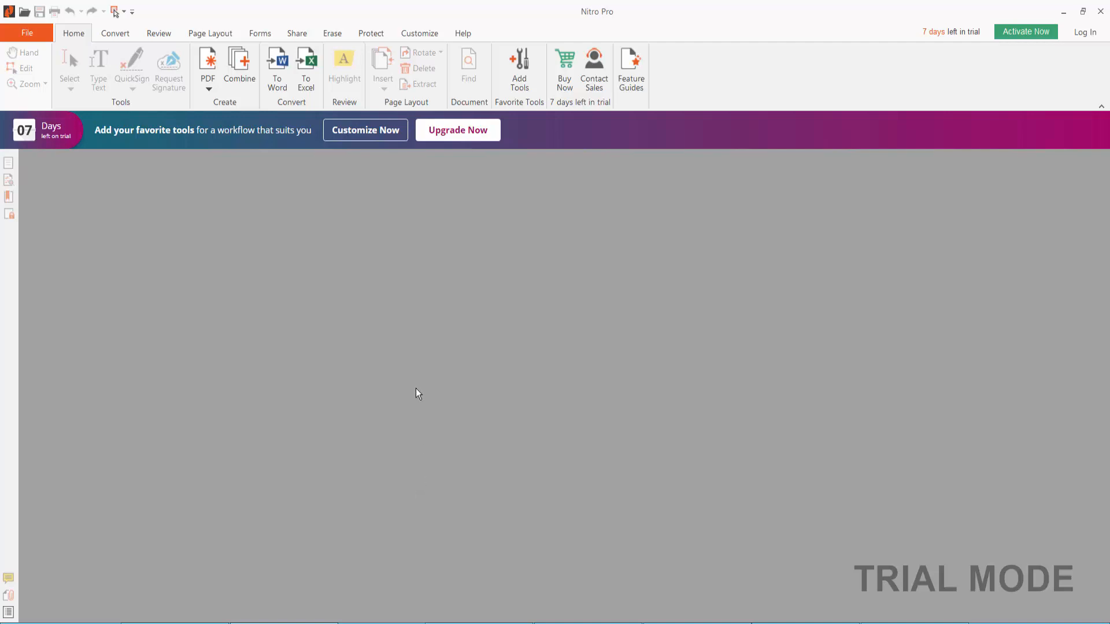
pyautogui.moveTo(616, 26)
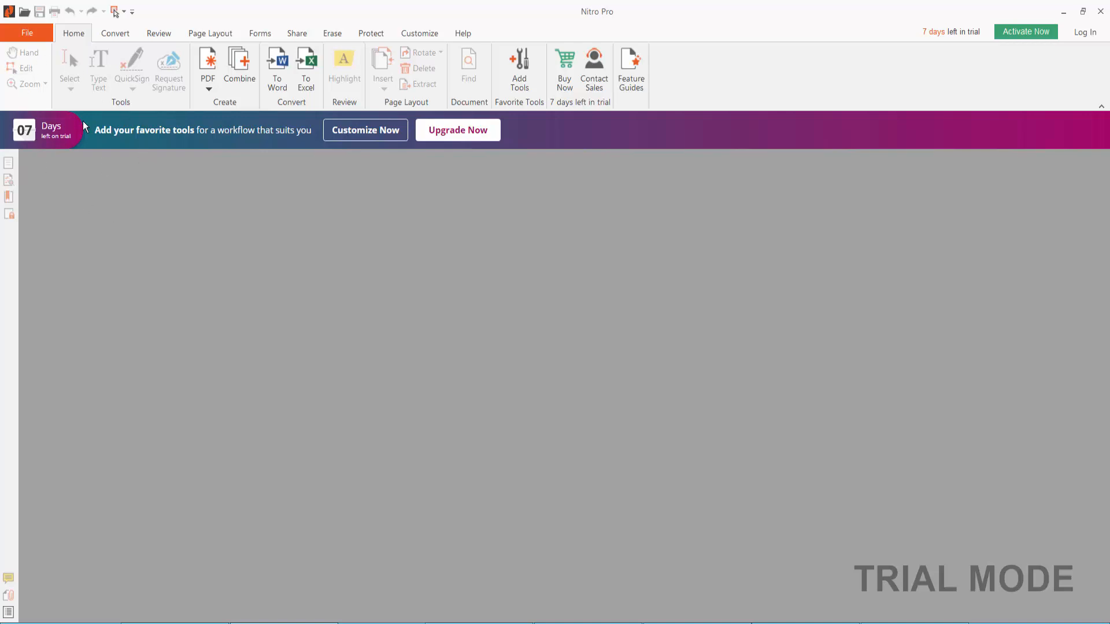
# Step: Open 'Honey is beneficial, but must be pure.pdf' from the Recent Documents list
pyautogui.click(27, 32)
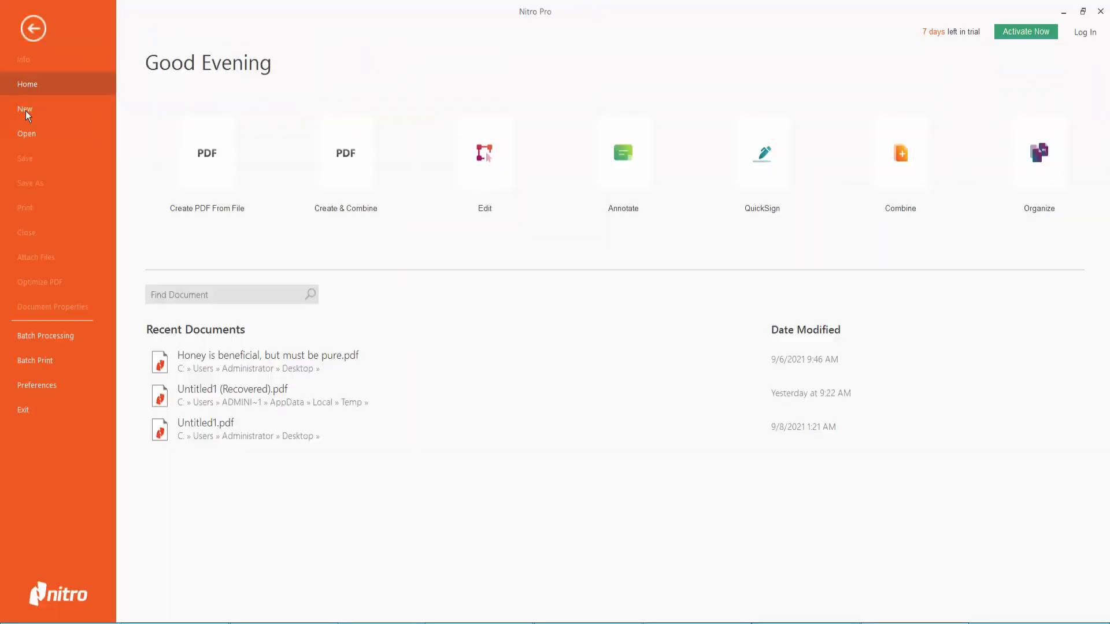
pyautogui.click(27, 134)
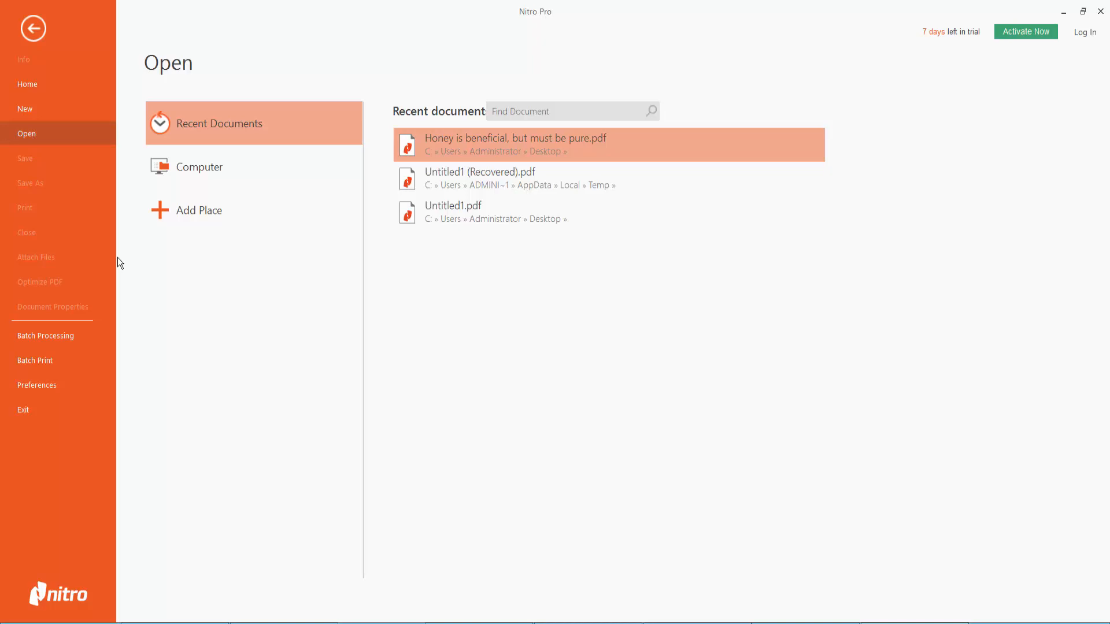
pyautogui.doubleClick(515, 145)
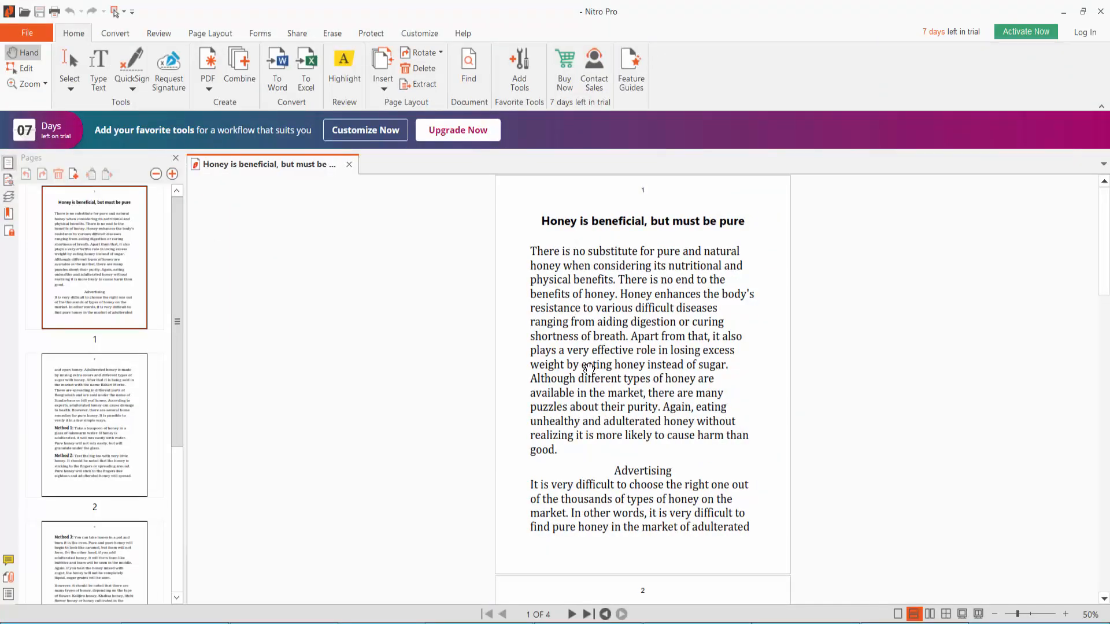
pyautogui.moveTo(276, 125)
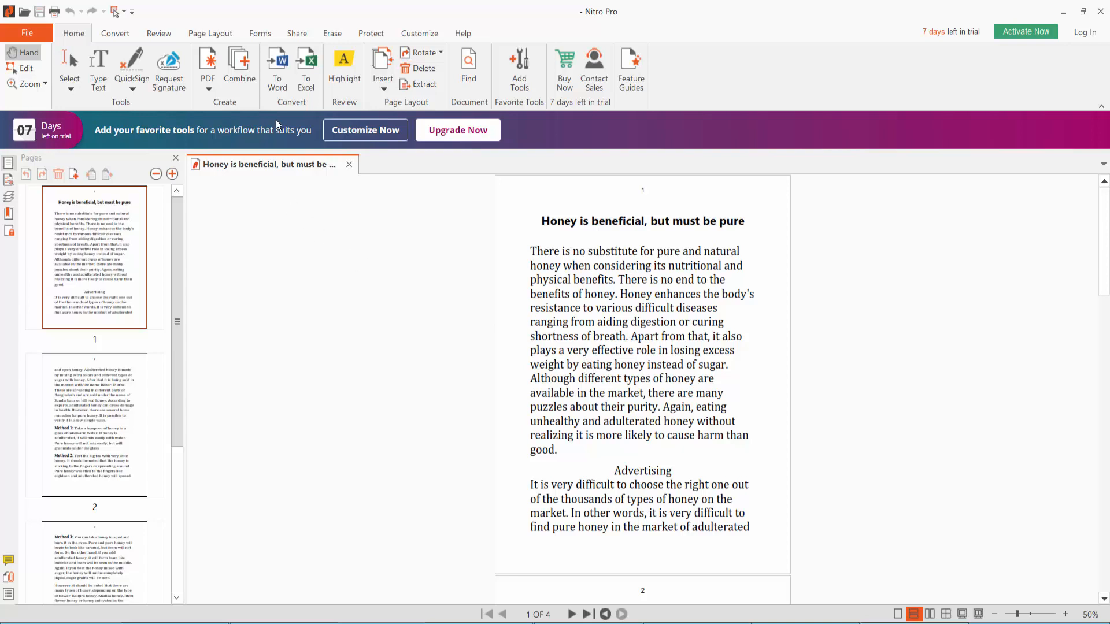
pyautogui.moveTo(424, 85)
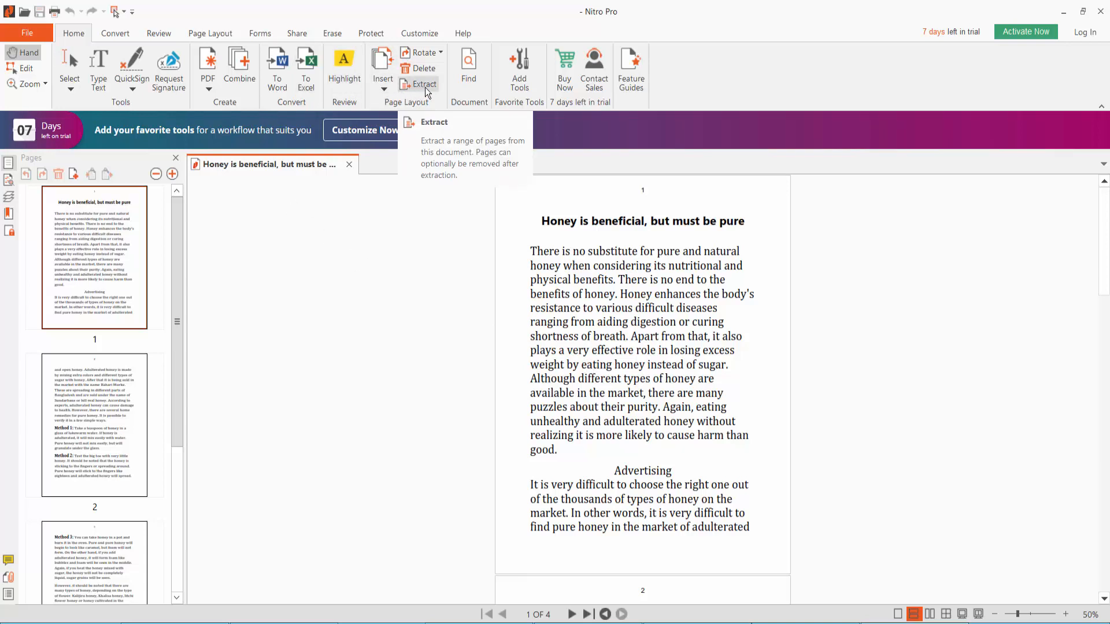
# Step: Extract page 3 of the honey PDF as a custom range into new document Untitled1
pyautogui.click(419, 85)
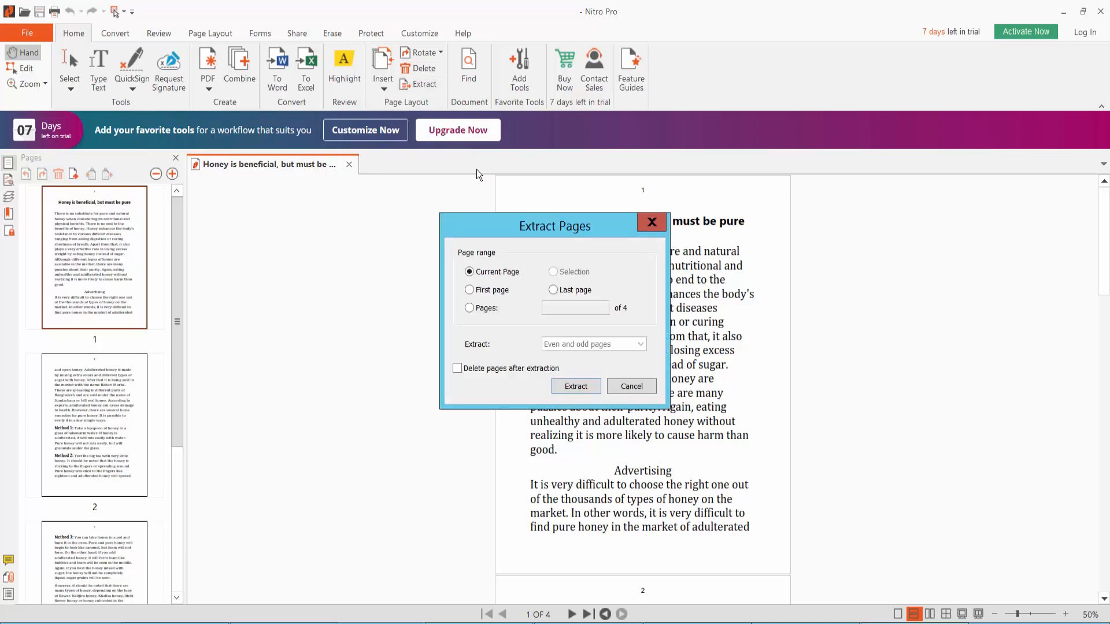
pyautogui.moveTo(554, 226); pyautogui.dragTo(384, 203)
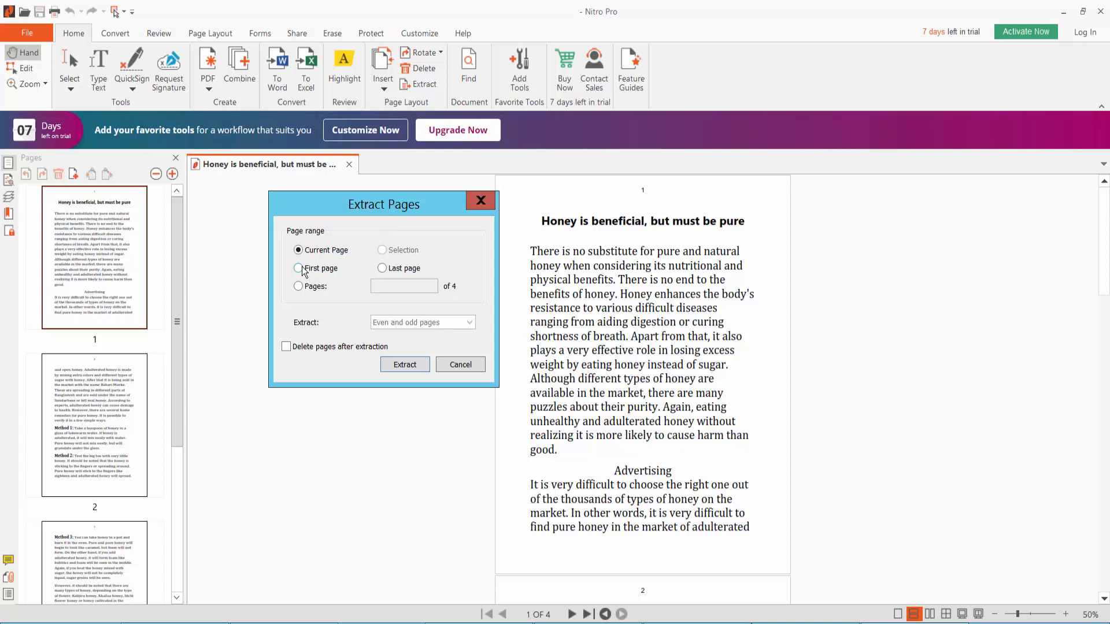
pyautogui.click(298, 286)
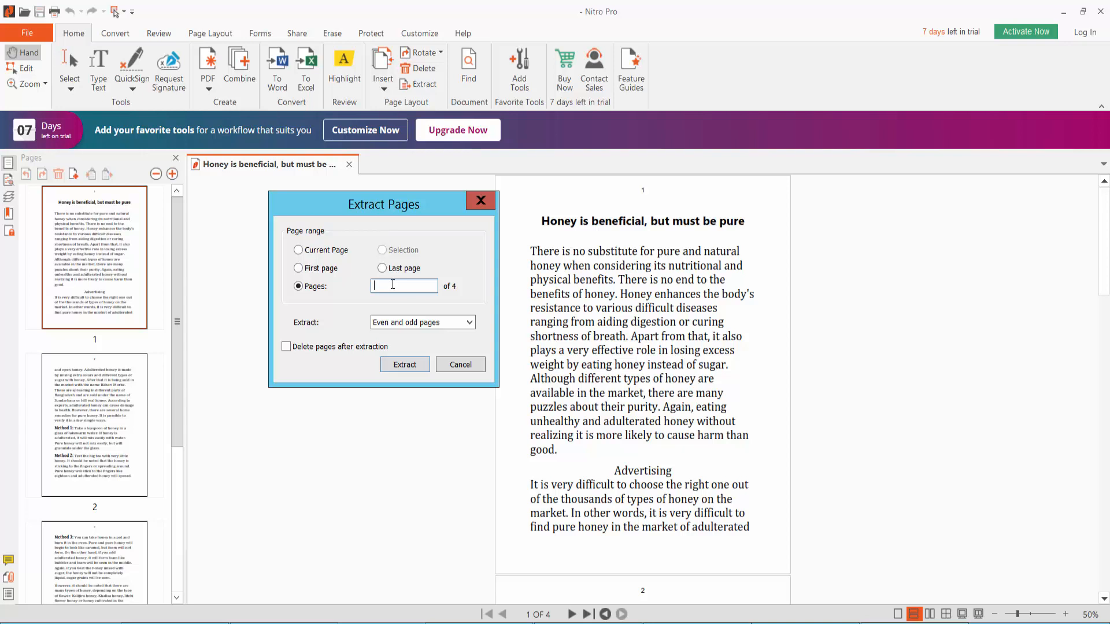
pyautogui.write('3')
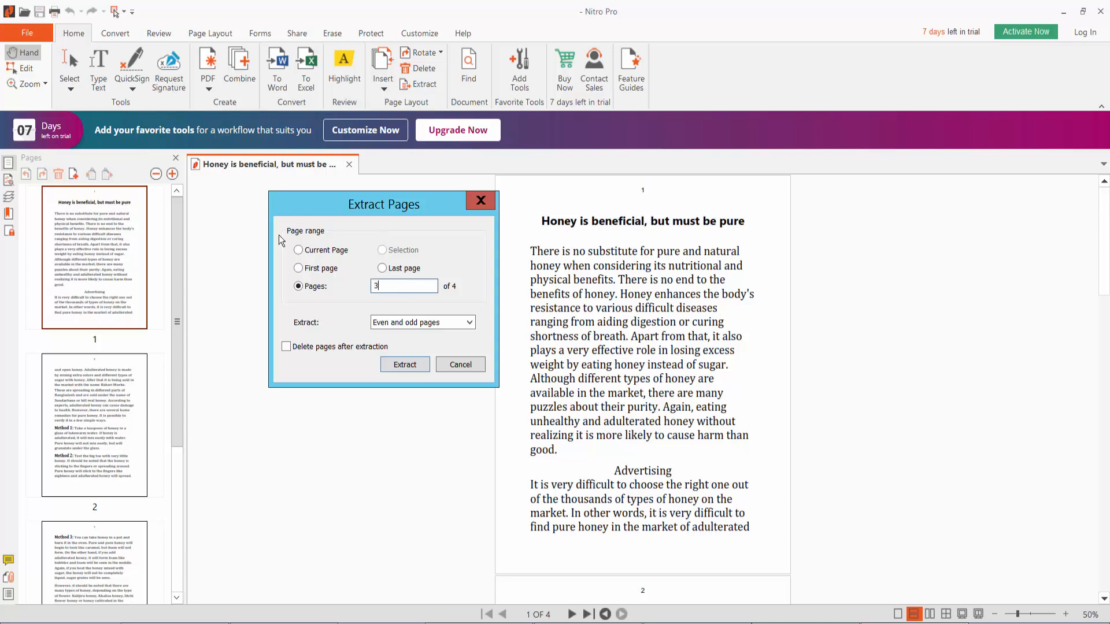
pyautogui.click(405, 365)
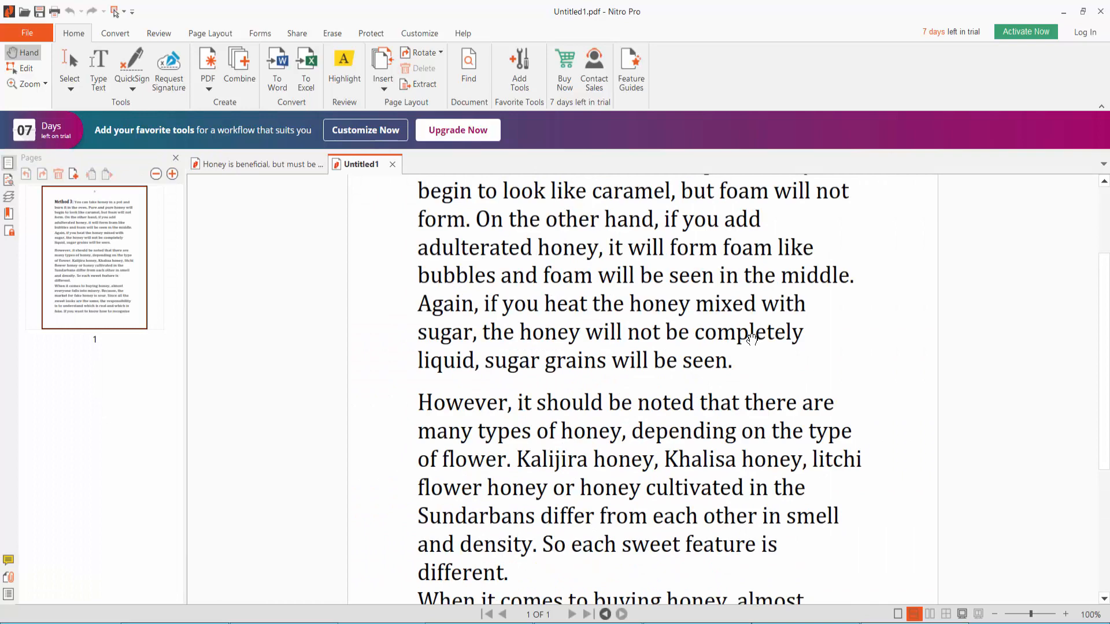
# Step: Return to the honey document and bring up the page actions for the page 1 thumbnail
pyautogui.click(263, 163)
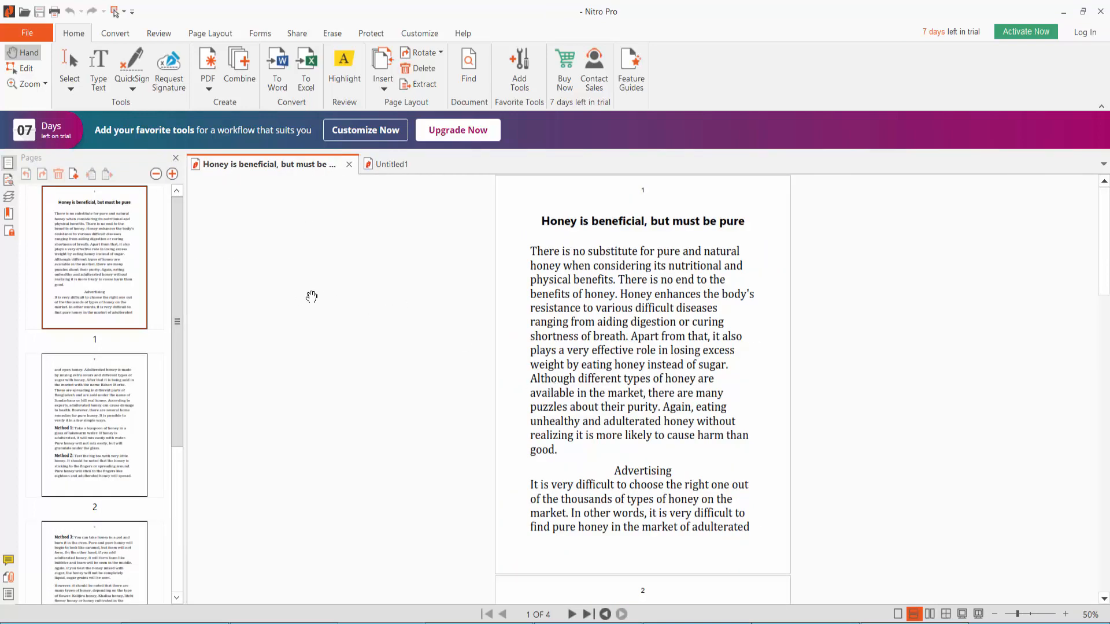
pyautogui.click(94, 257)
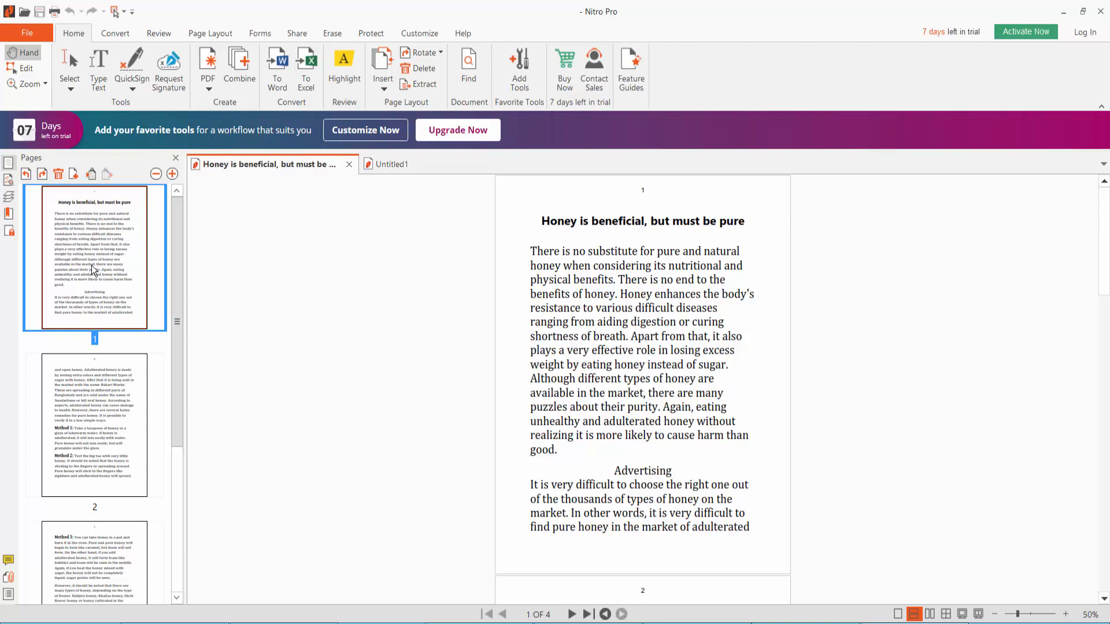
pyautogui.rightClick(94, 266)
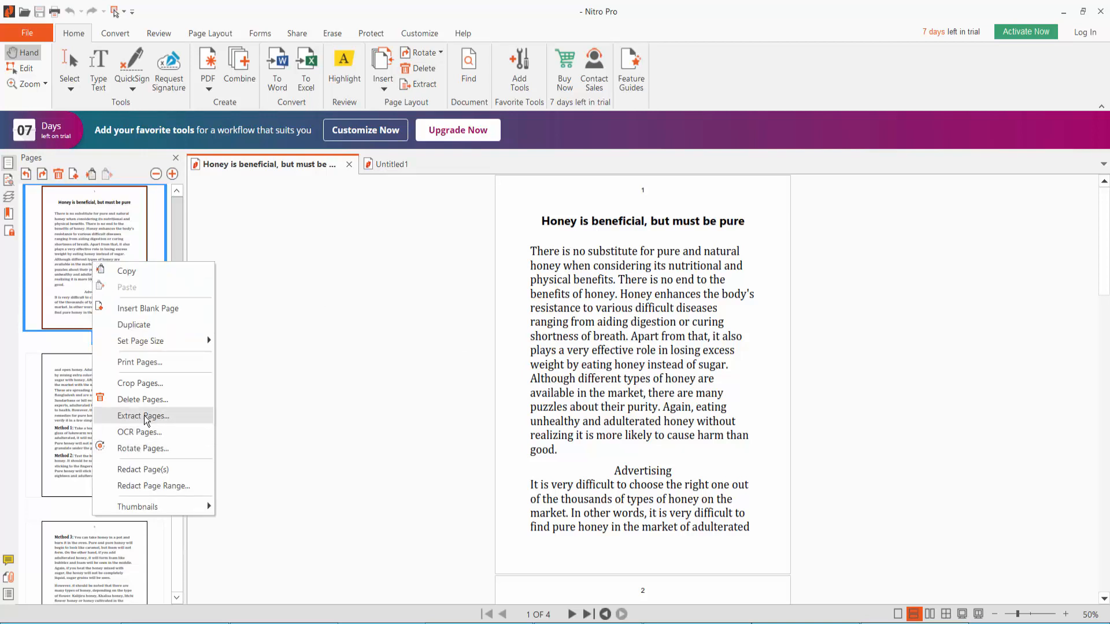
# Step: Extract the current page (page 1) into new document Untitled2 via Extract Pages
pyautogui.click(143, 416)
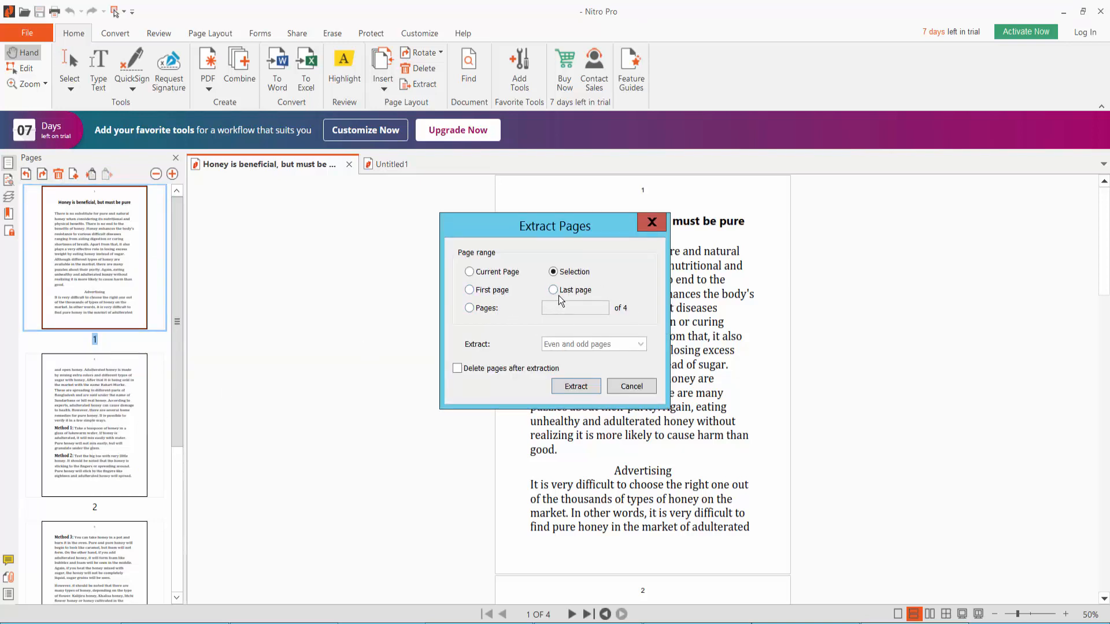
pyautogui.click(554, 289)
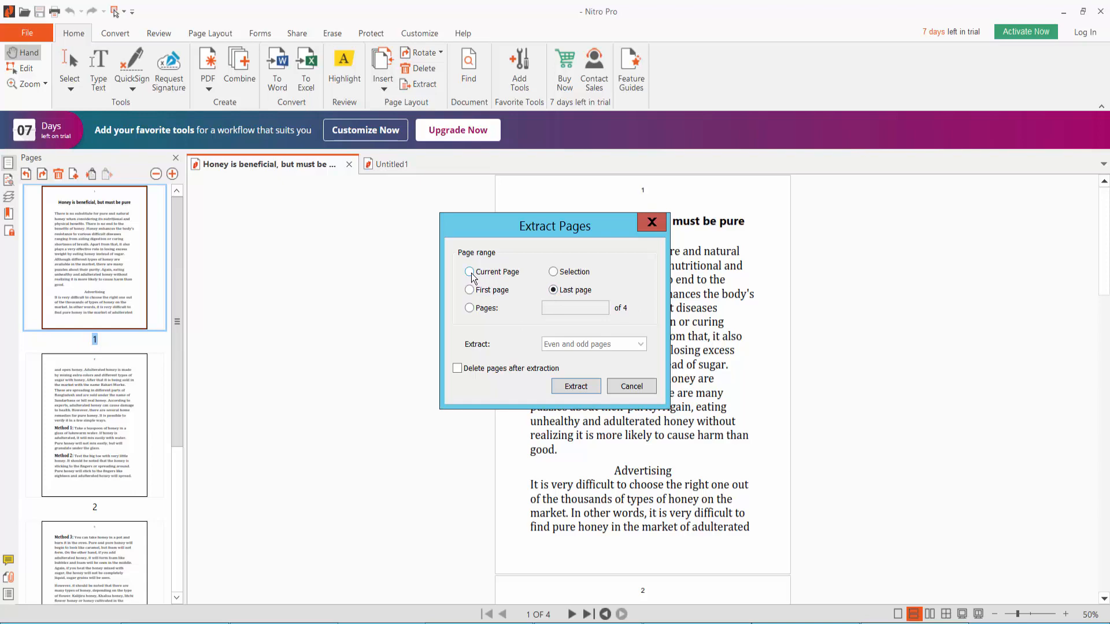
pyautogui.click(575, 386)
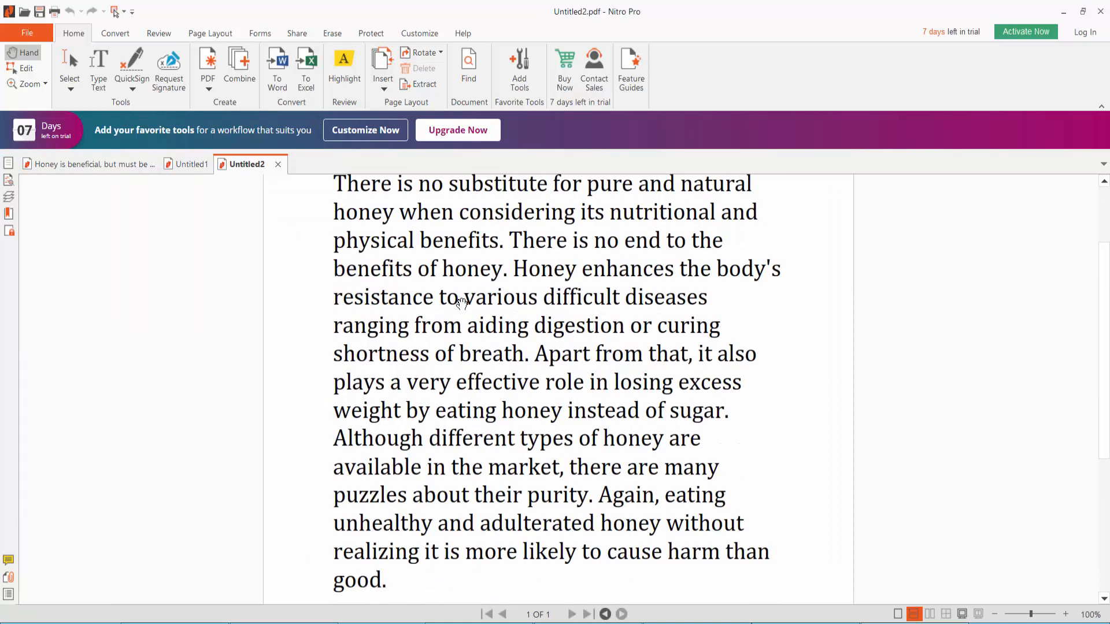
# Step: Bring the original honey PDF back to the front
pyautogui.click(10, 162)
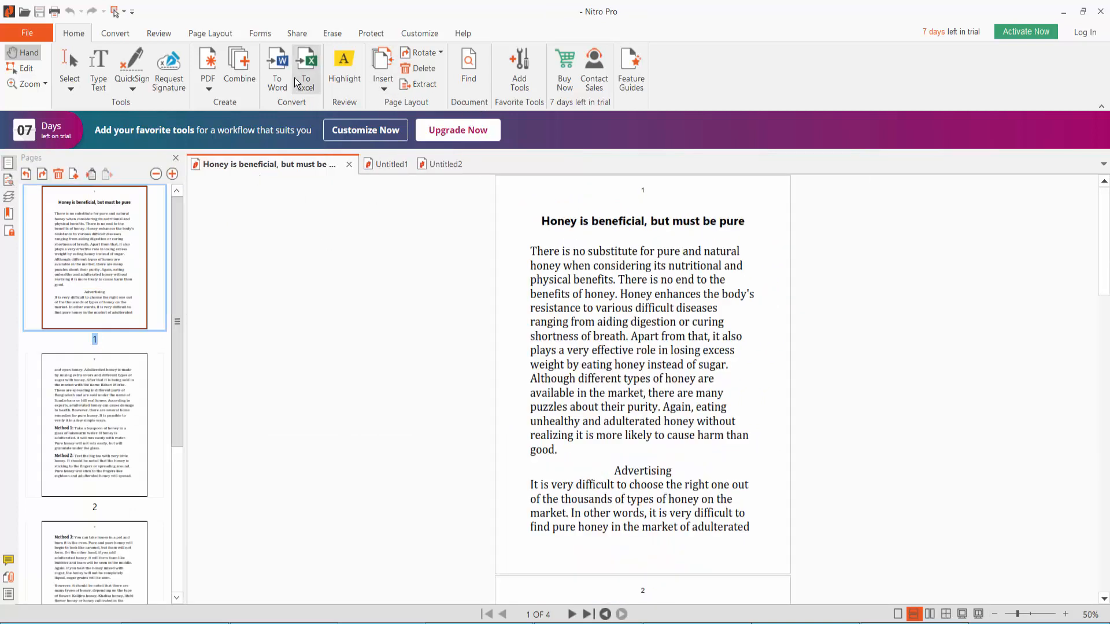
# Step: Extract pages 2,3 with Even and odd pages into new two-page document Untitled3
pyautogui.click(425, 84)
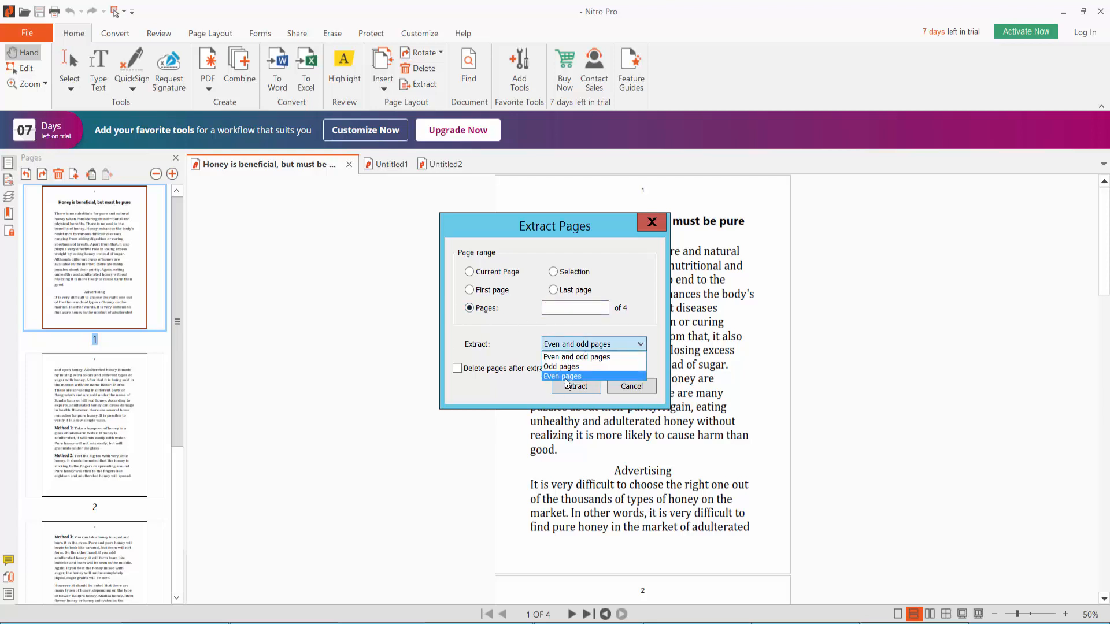
pyautogui.moveTo(593, 358)
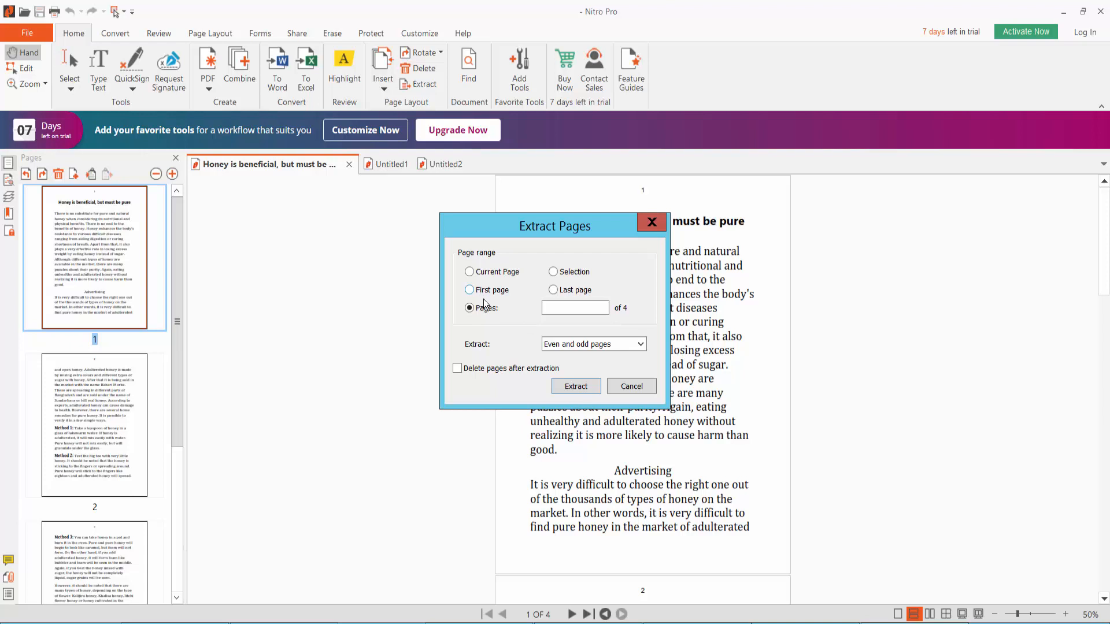
pyautogui.click(575, 308)
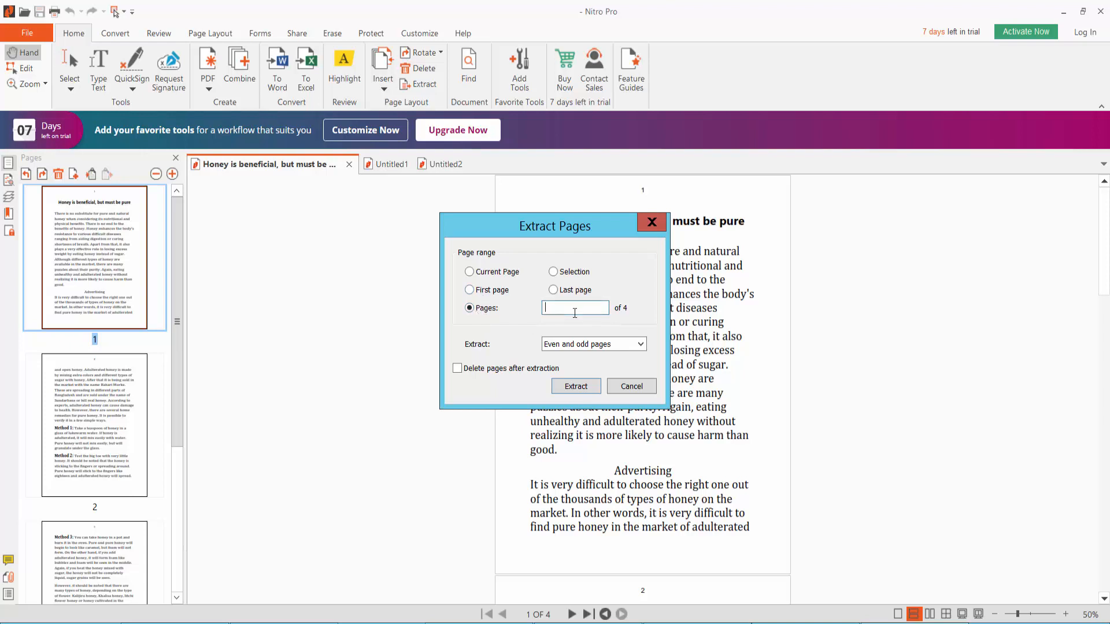
pyautogui.write('2')
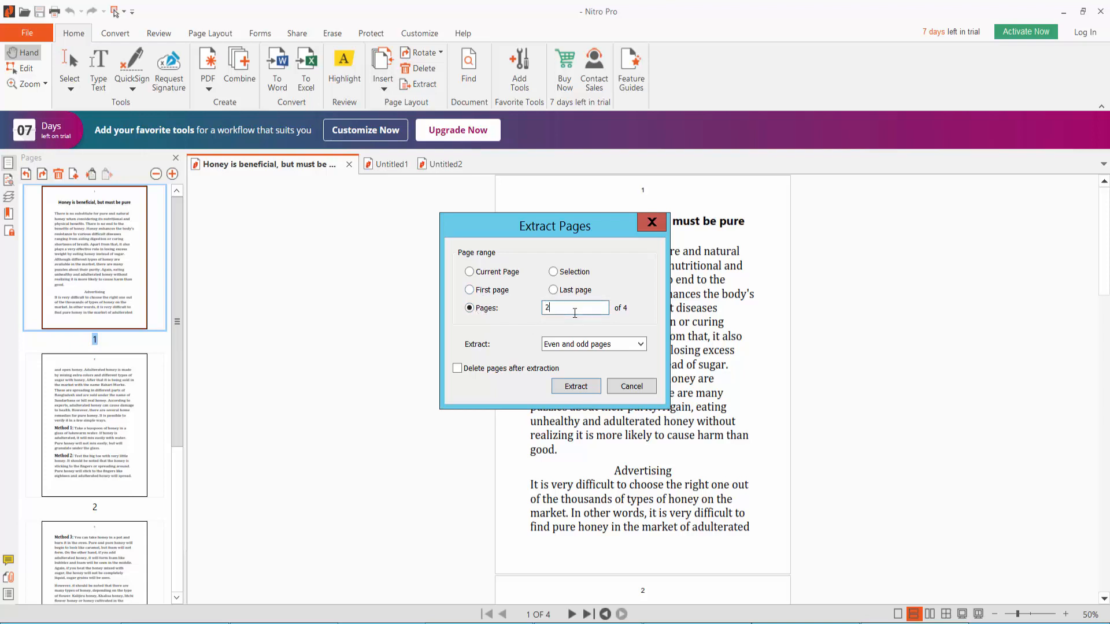
pyautogui.write(',3')
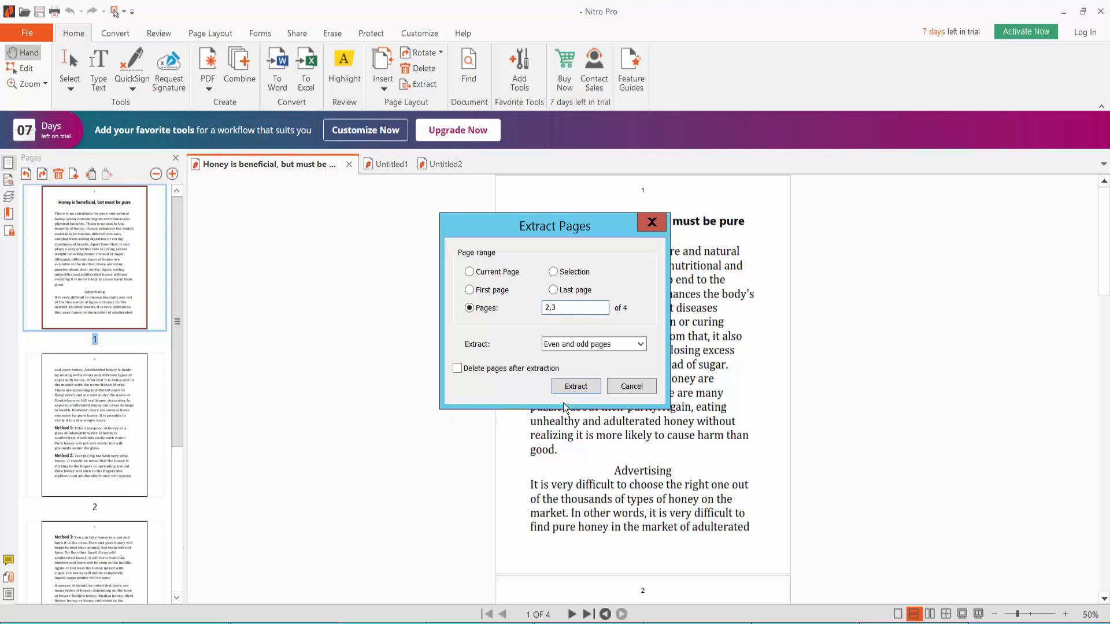
pyautogui.click(576, 386)
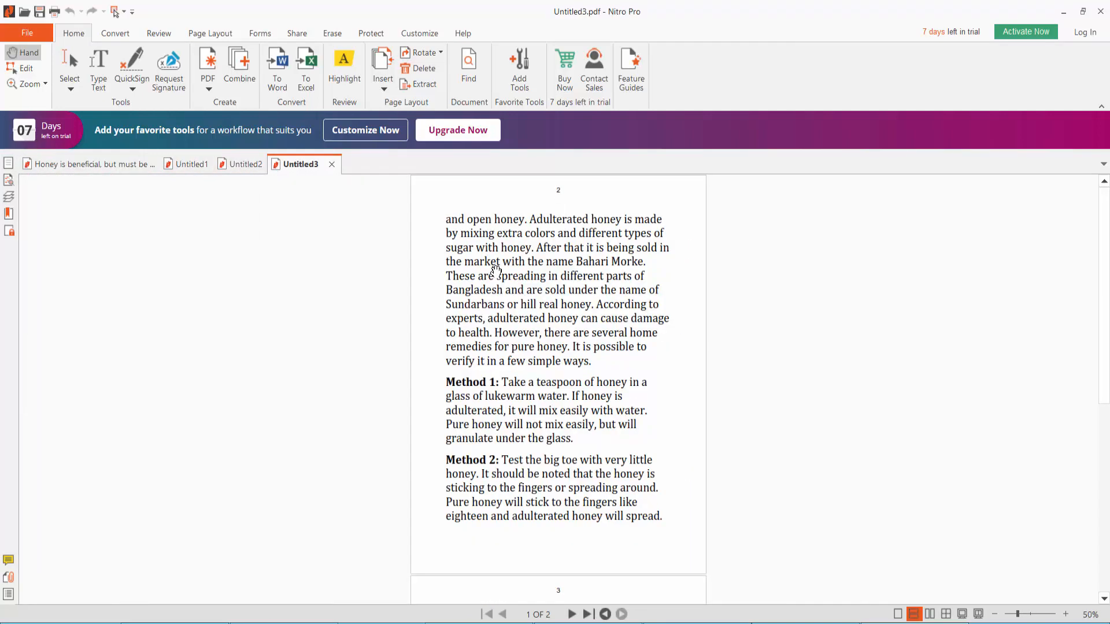
pyautogui.click(26, 32)
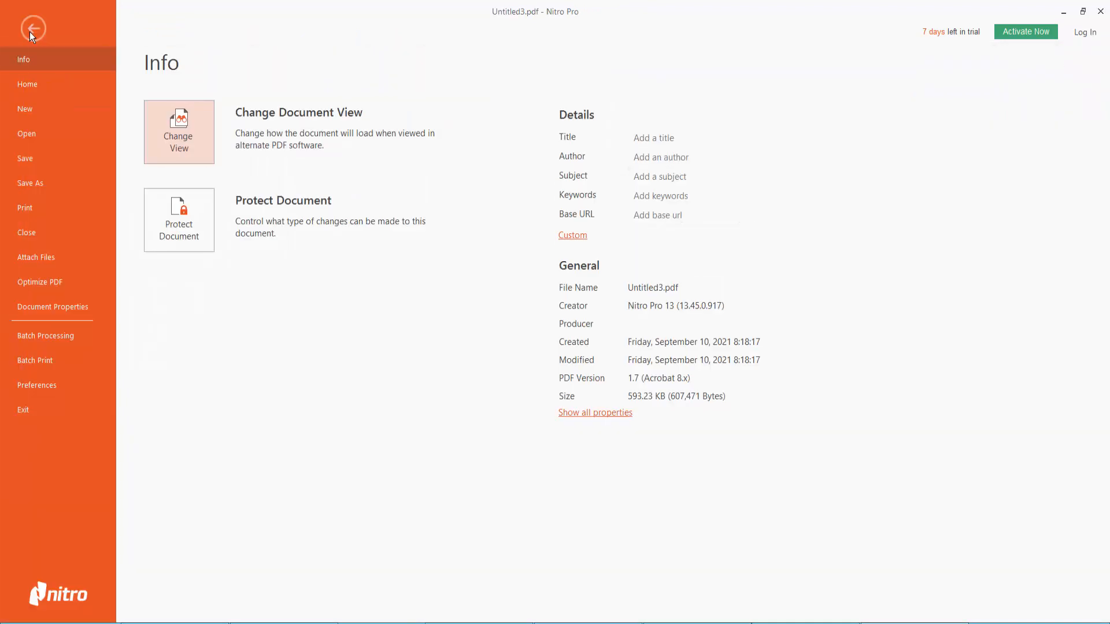
pyautogui.moveTo(164, 298)
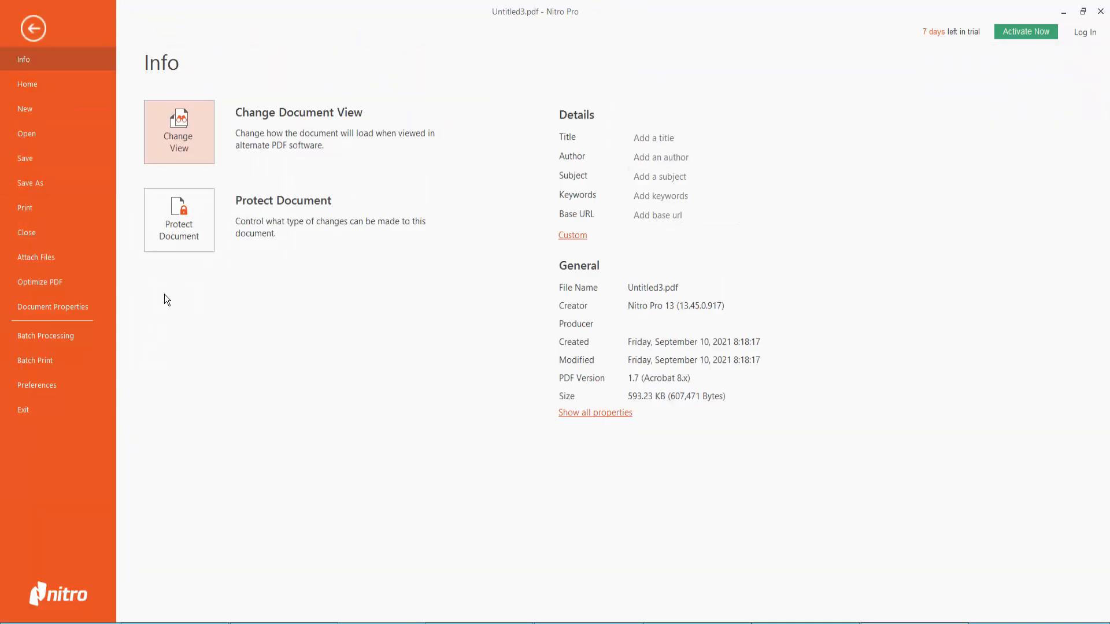
pyautogui.click(33, 27)
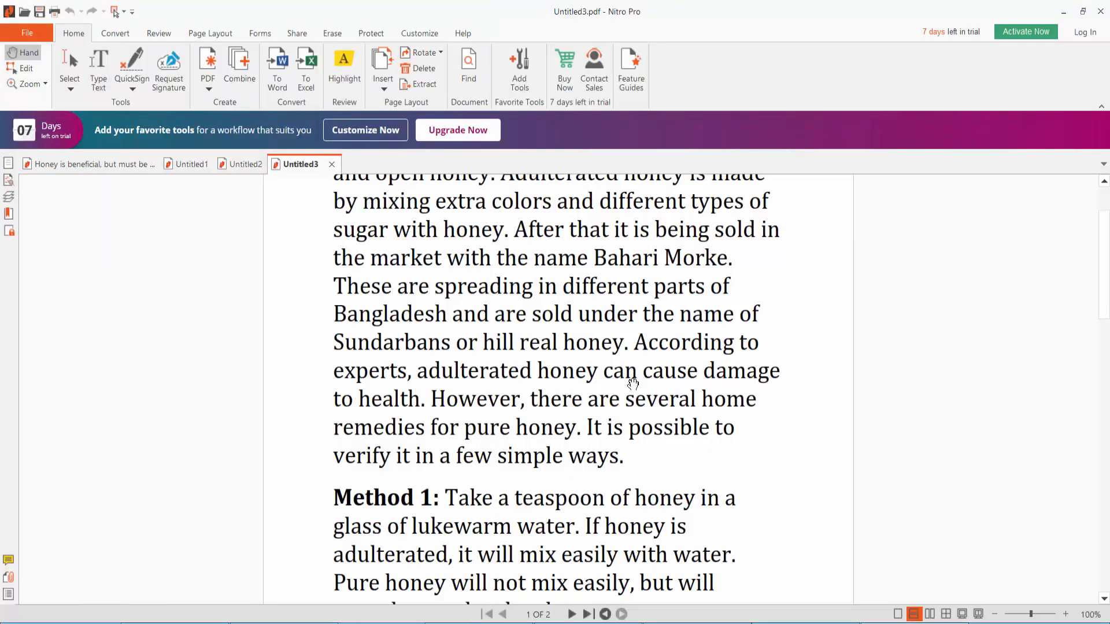
pyautogui.moveTo(614, 399)
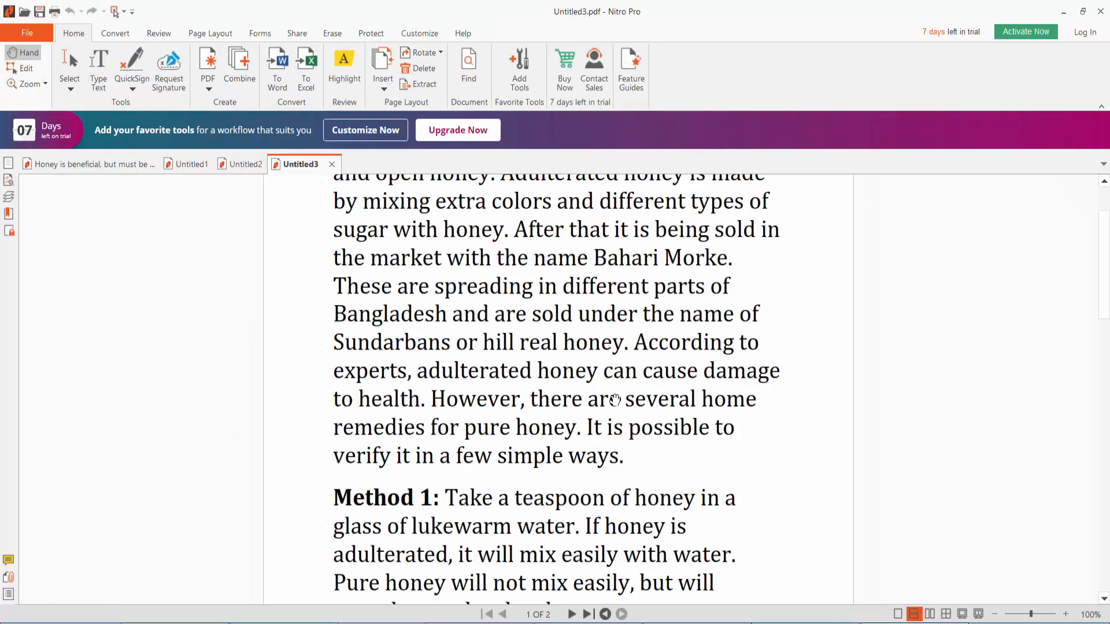